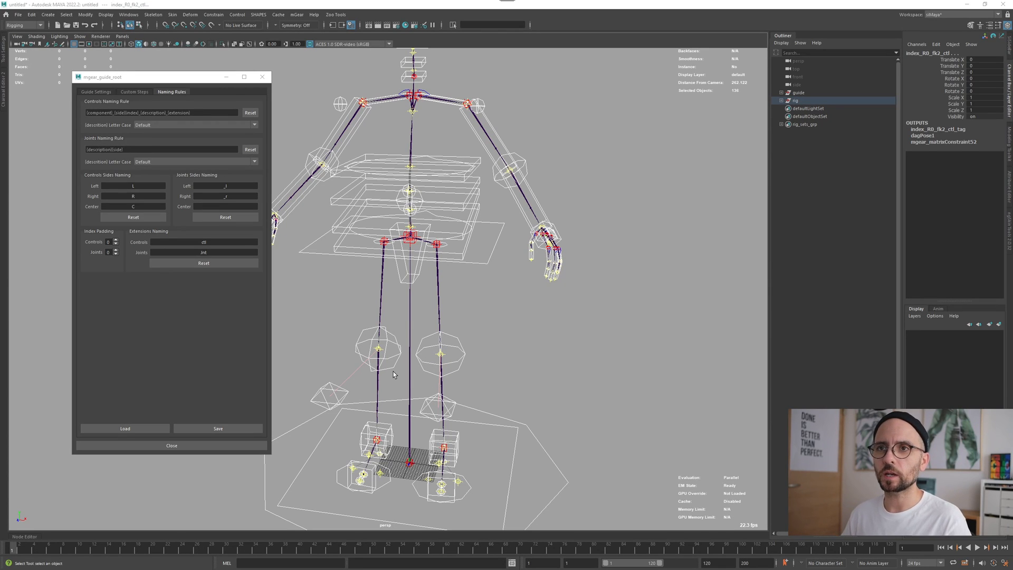
{"action": "mouse_move", "coordinate": [155, 120]}
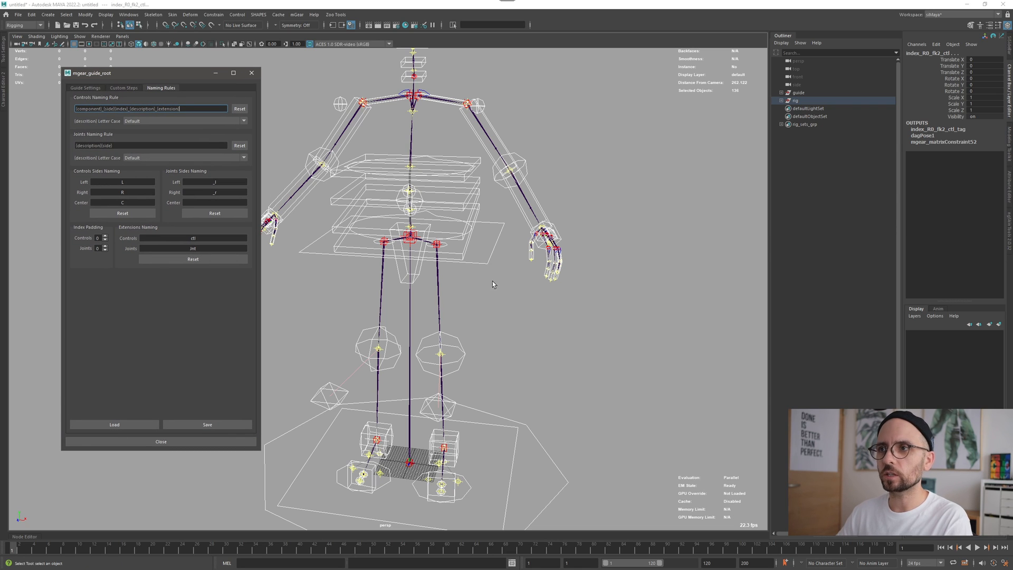
{"action": "mouse_move", "coordinate": [494, 313]}
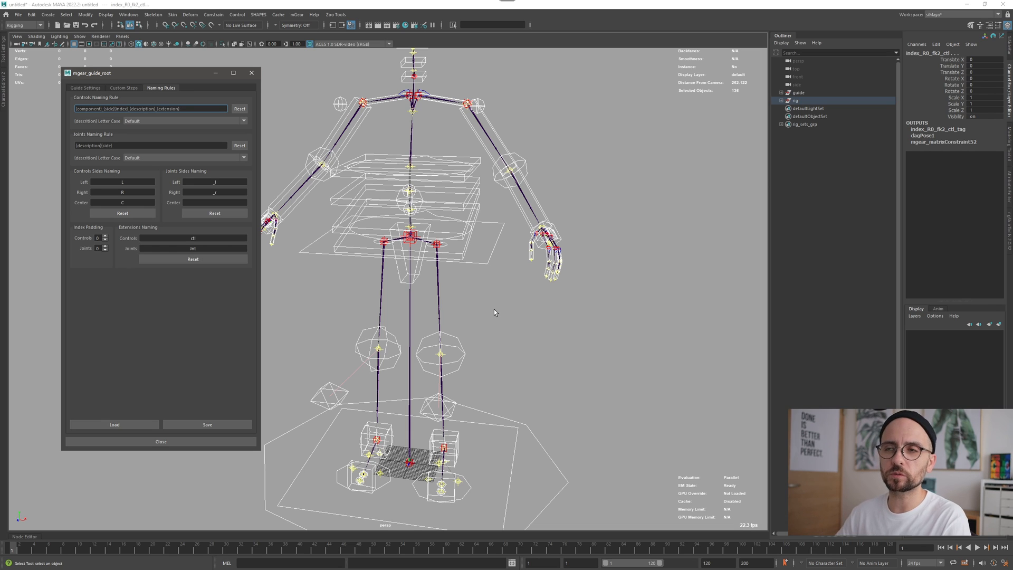
{"action": "mouse_move", "coordinate": [322, 100]}
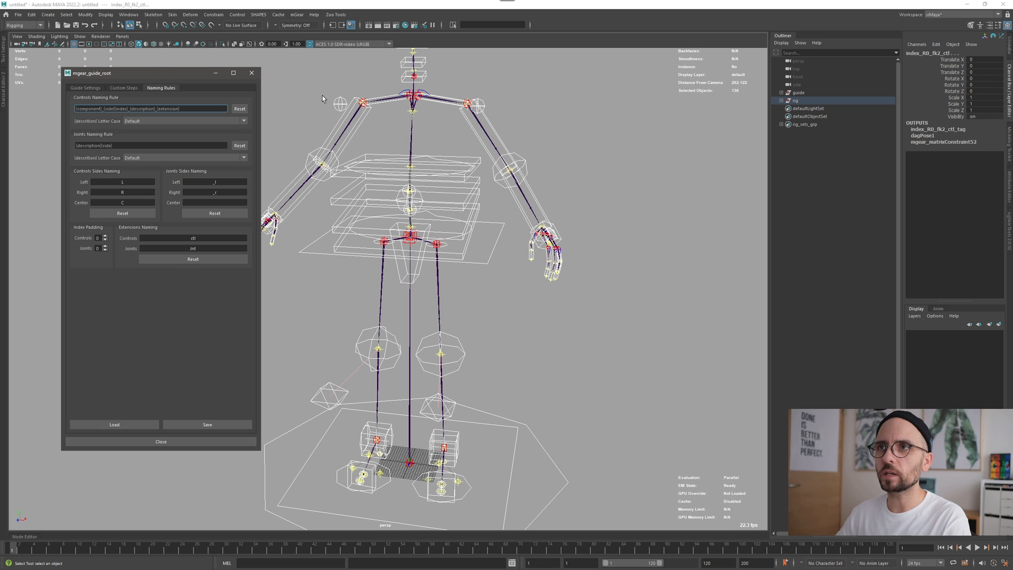
{"action": "mouse_move", "coordinate": [456, 231]}
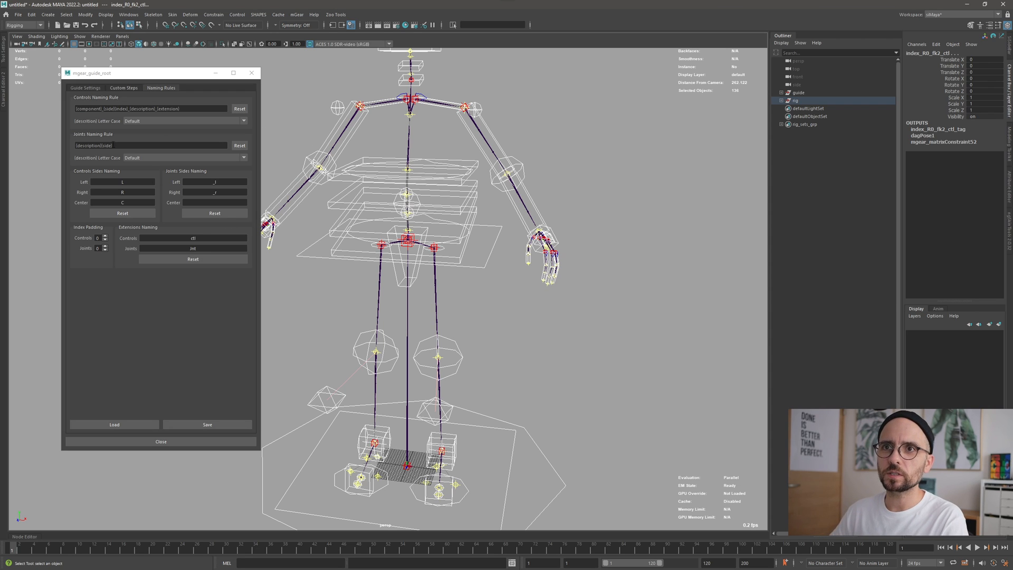
{"action": "mouse_move", "coordinate": [237, 129]}
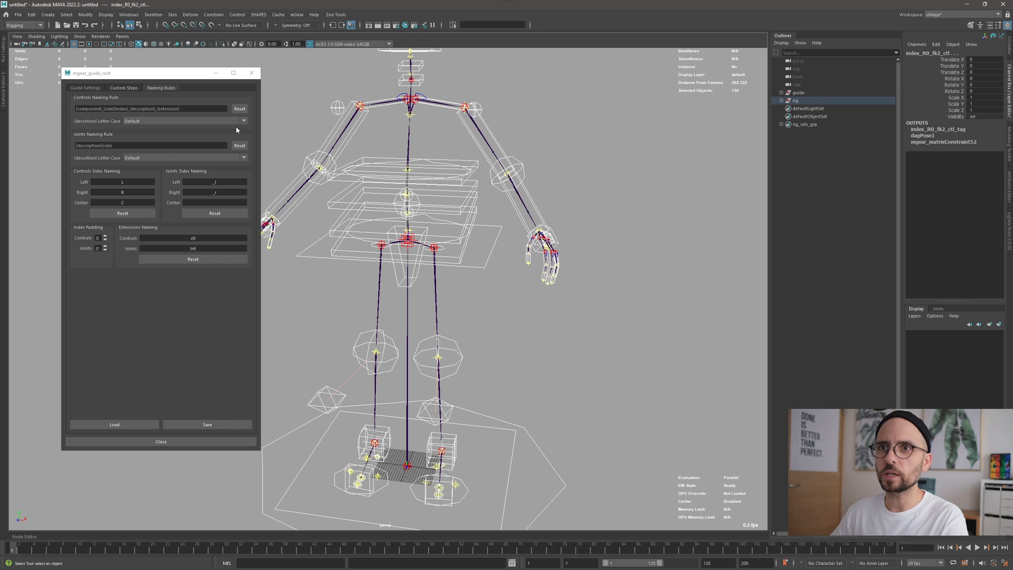
{"action": "mouse_move", "coordinate": [215, 246]}
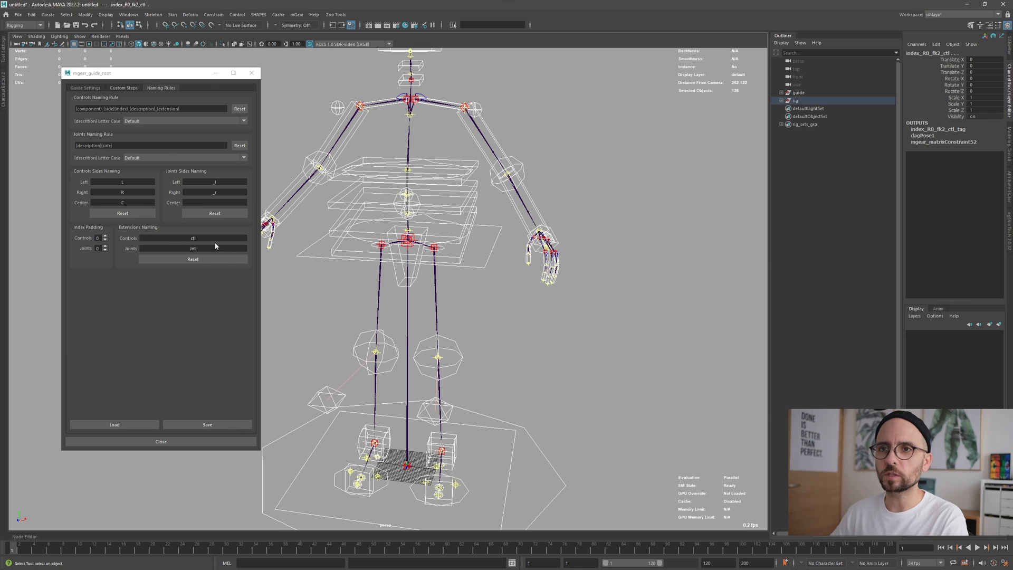
{"action": "mouse_move", "coordinate": [527, 178]}
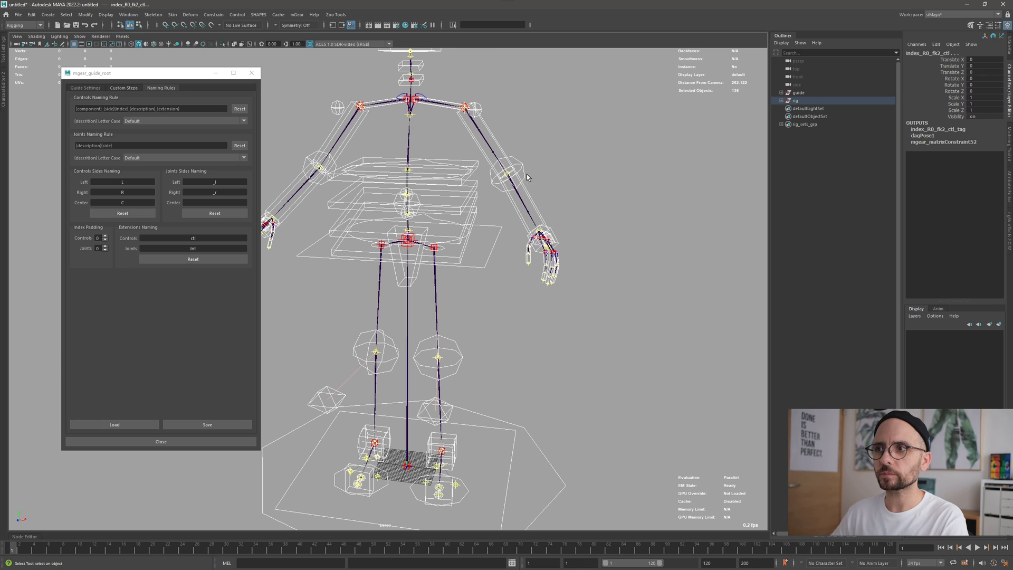
{"action": "mouse_move", "coordinate": [272, 191]}
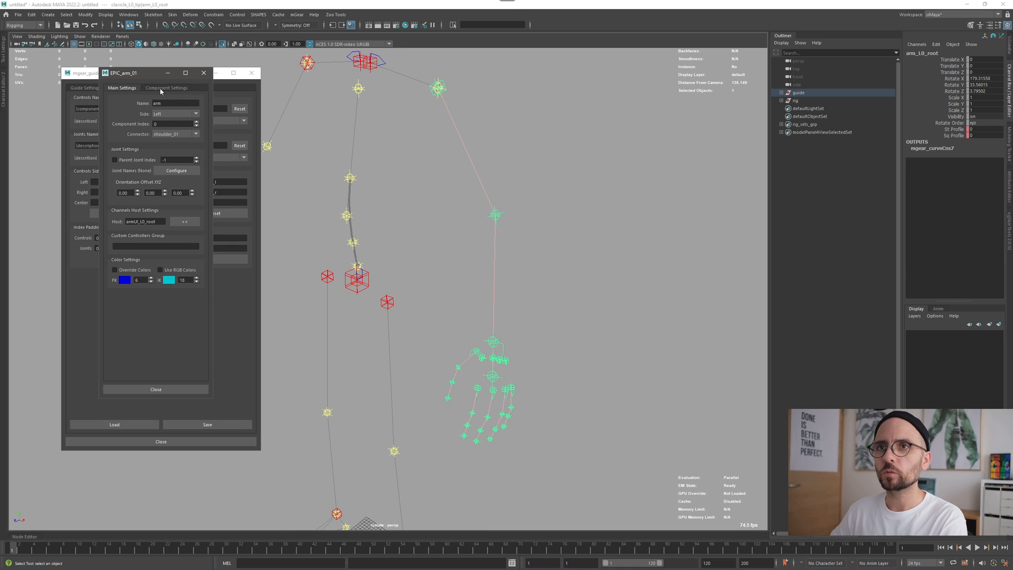
Review the arm component's detailed options and select the arm blade piece of the guide.
{"action": "left_click", "coordinate": [166, 88]}
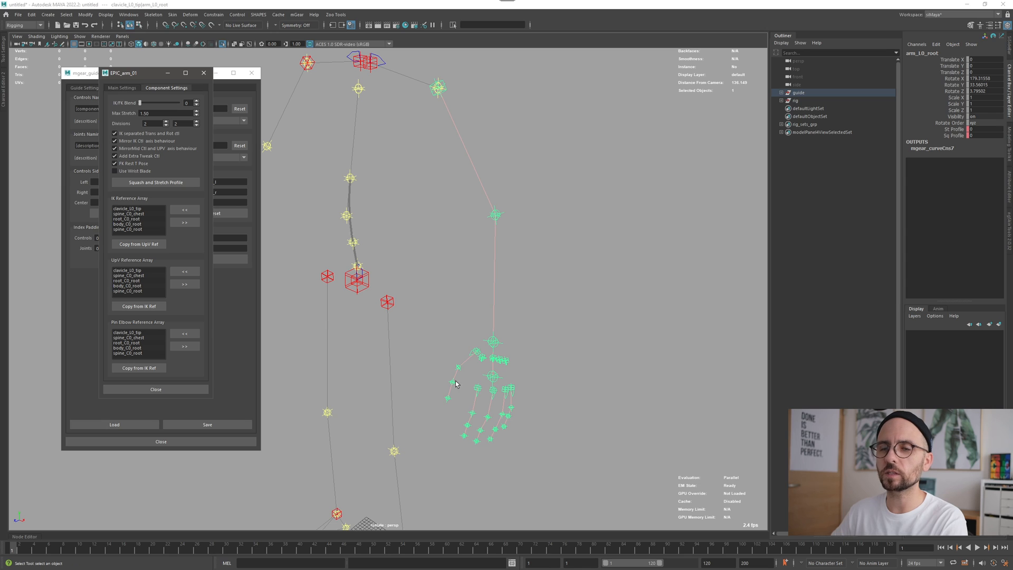
{"action": "mouse_move", "coordinate": [469, 386]}
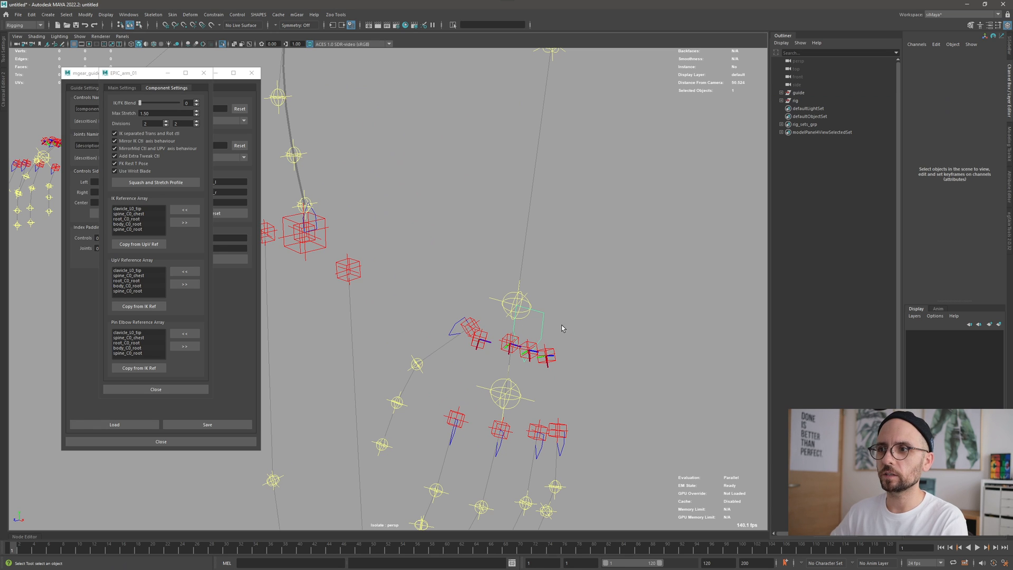
{"action": "left_click", "coordinate": [798, 93]}
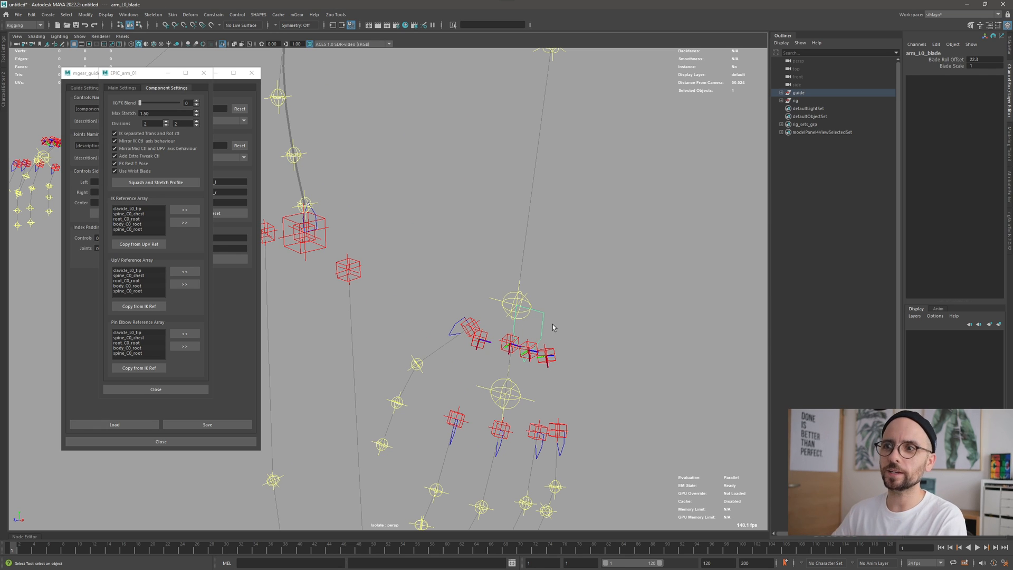
{"action": "left_click", "coordinate": [950, 67]}
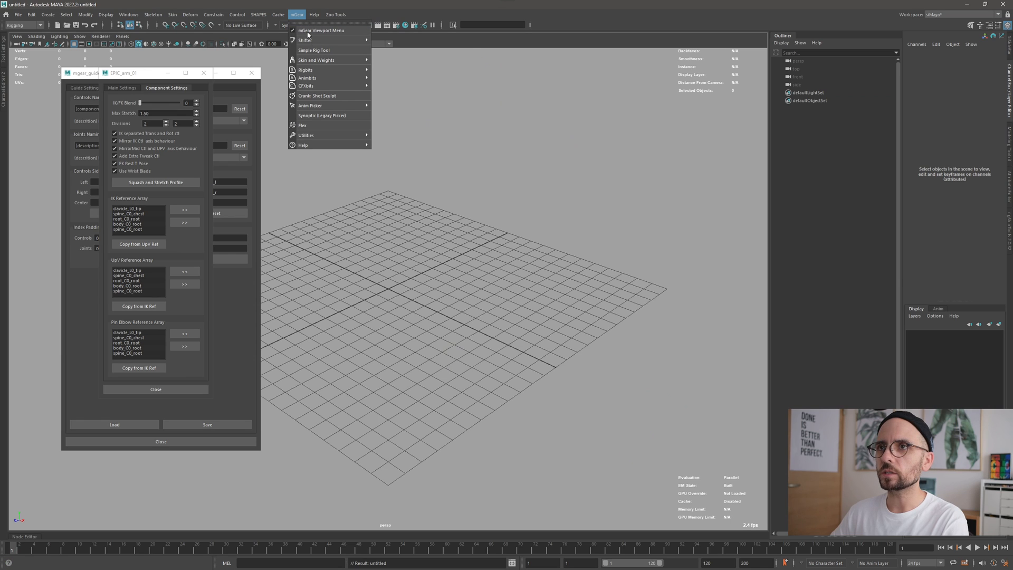
{"action": "mouse_move", "coordinate": [412, 122]}
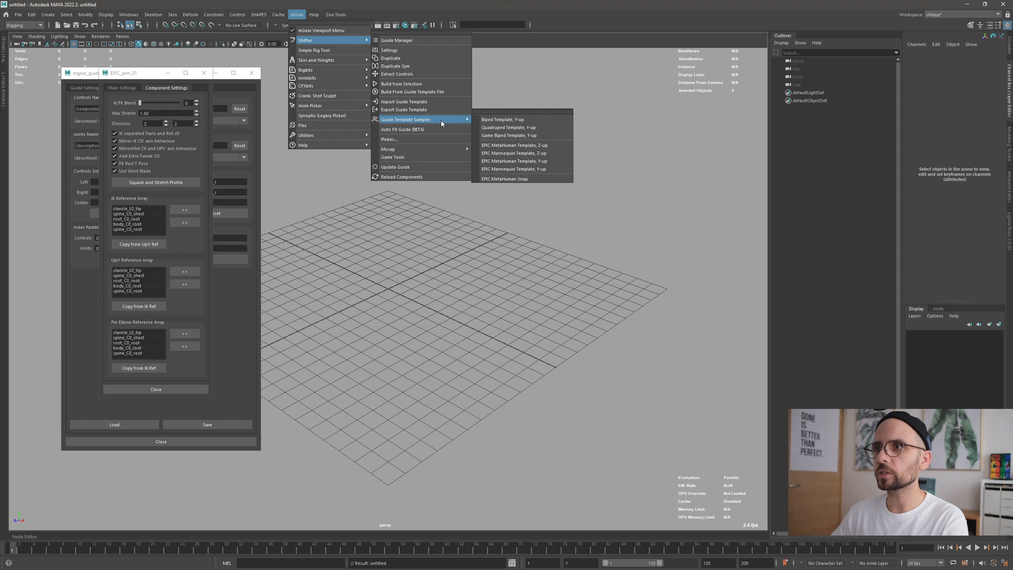
{"action": "mouse_move", "coordinate": [498, 136]}
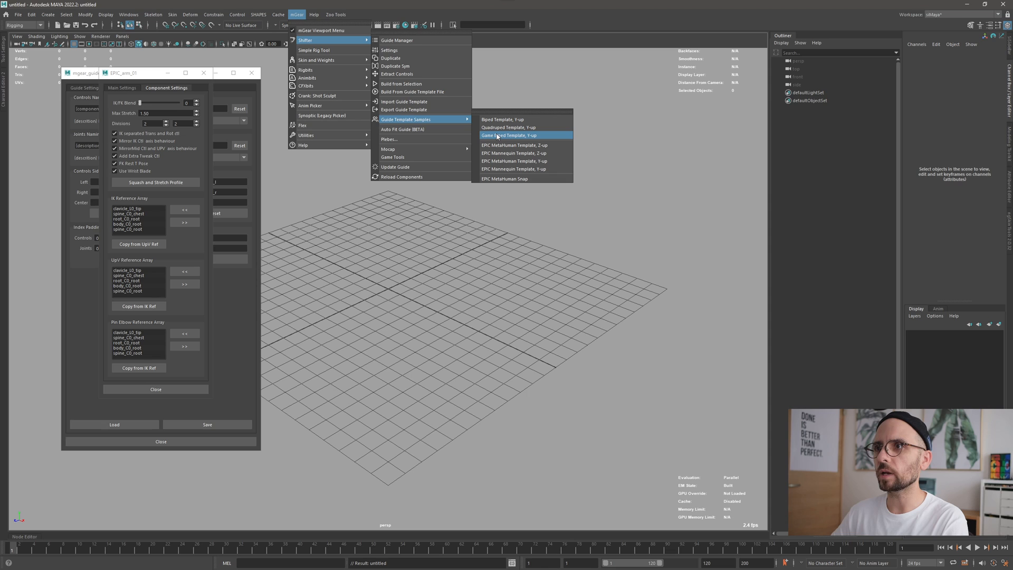
{"action": "mouse_move", "coordinate": [521, 120]}
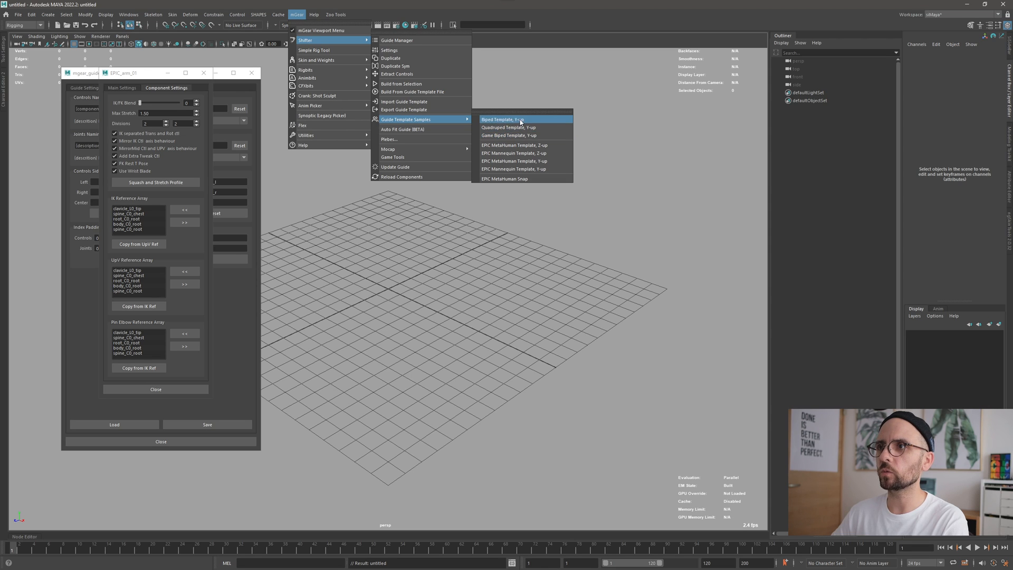
{"action": "mouse_move", "coordinate": [533, 129]}
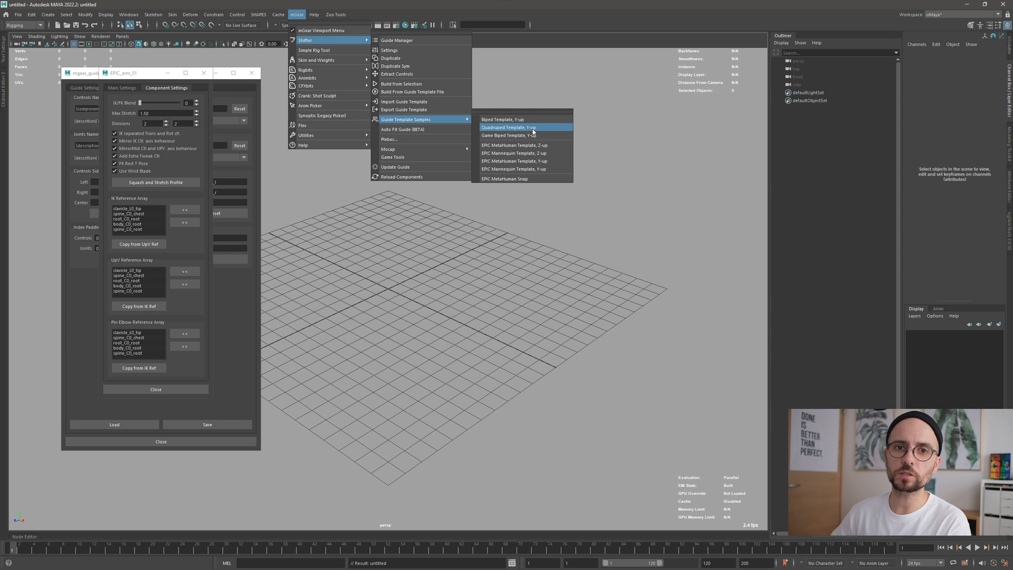
{"action": "mouse_move", "coordinate": [534, 136]}
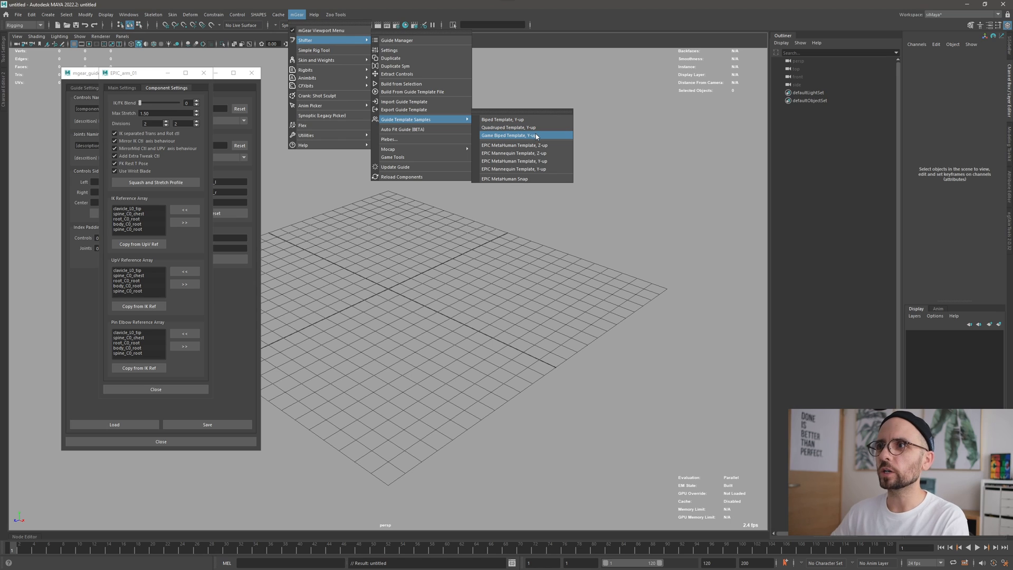
Load the Game Biped guide template (Y-up) from mGear Shifter's Guide Template Samples.
{"action": "left_click", "coordinate": [510, 135]}
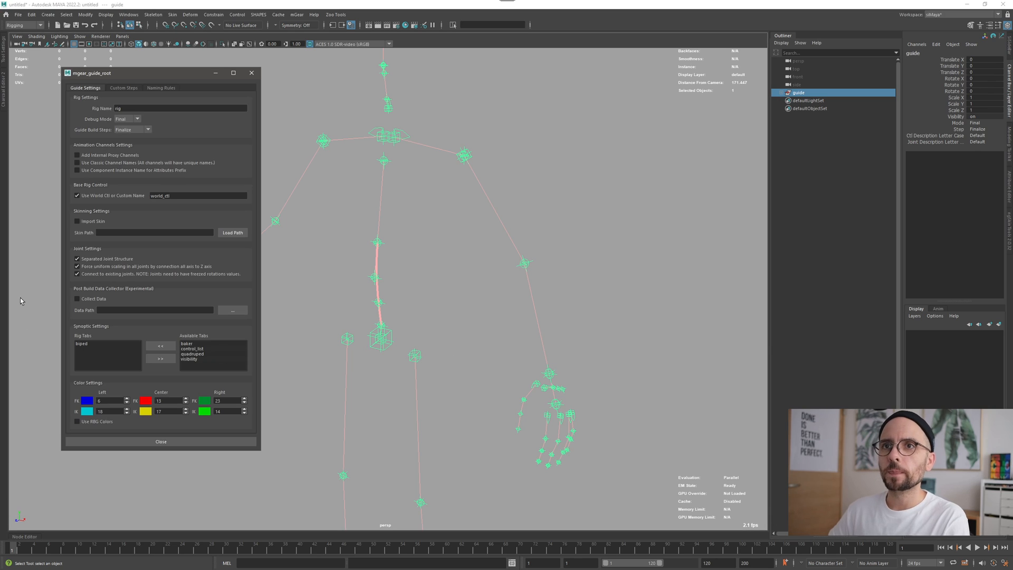
{"action": "left_click", "coordinate": [160, 88]}
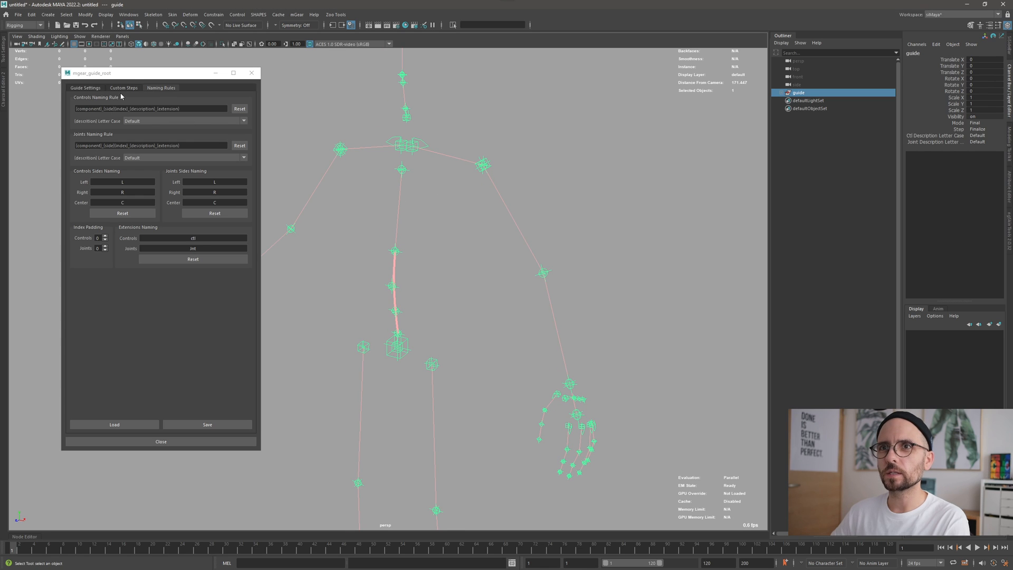
{"action": "left_click", "coordinate": [84, 88]}
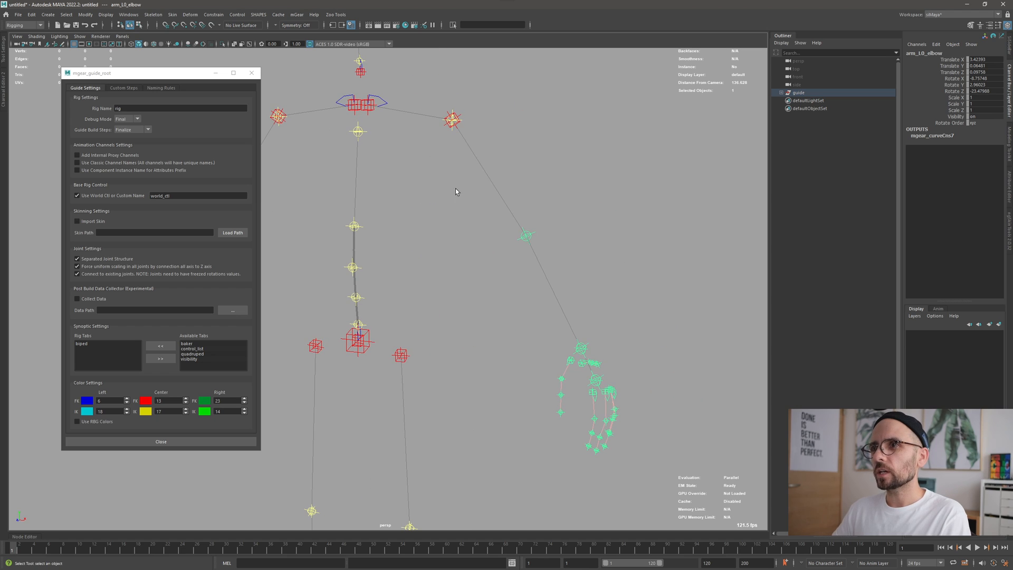
{"action": "mouse_move", "coordinate": [489, 249]}
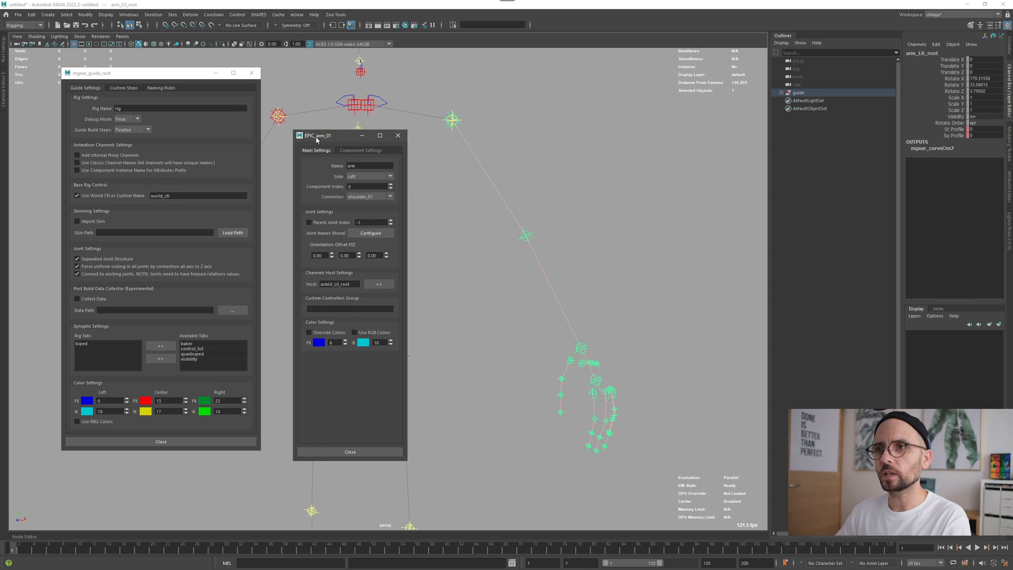
Show the arm component's detailed options in its Component Settings tab.
{"action": "left_click", "coordinate": [360, 149]}
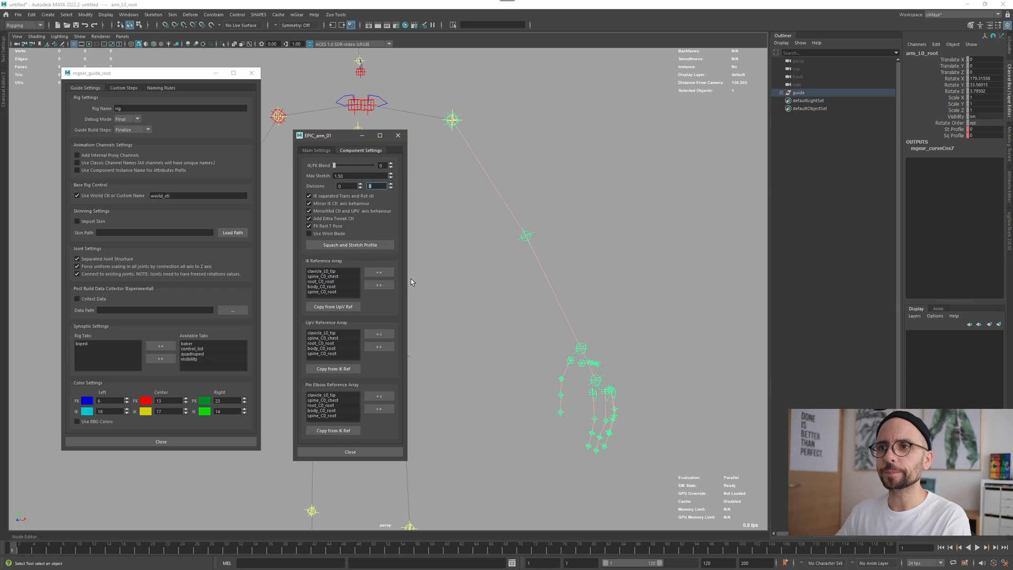
{"action": "mouse_move", "coordinate": [337, 190]}
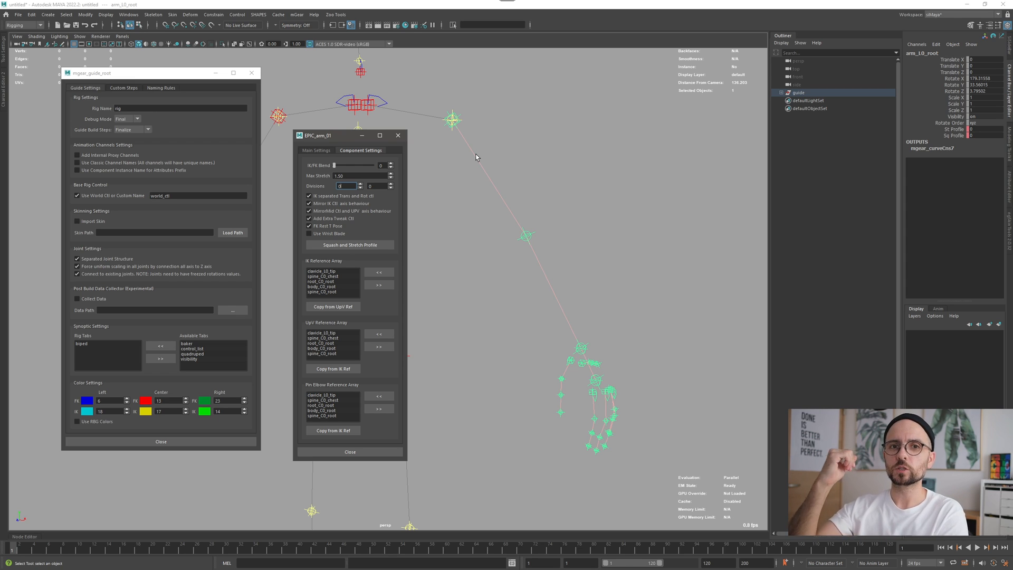
{"action": "mouse_move", "coordinate": [654, 82]}
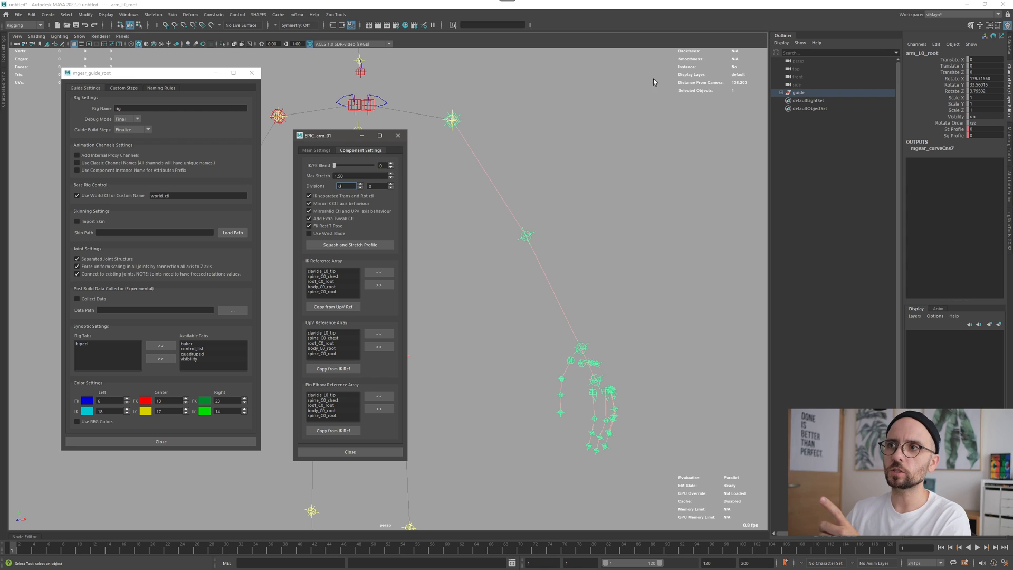
{"action": "mouse_move", "coordinate": [458, 137]}
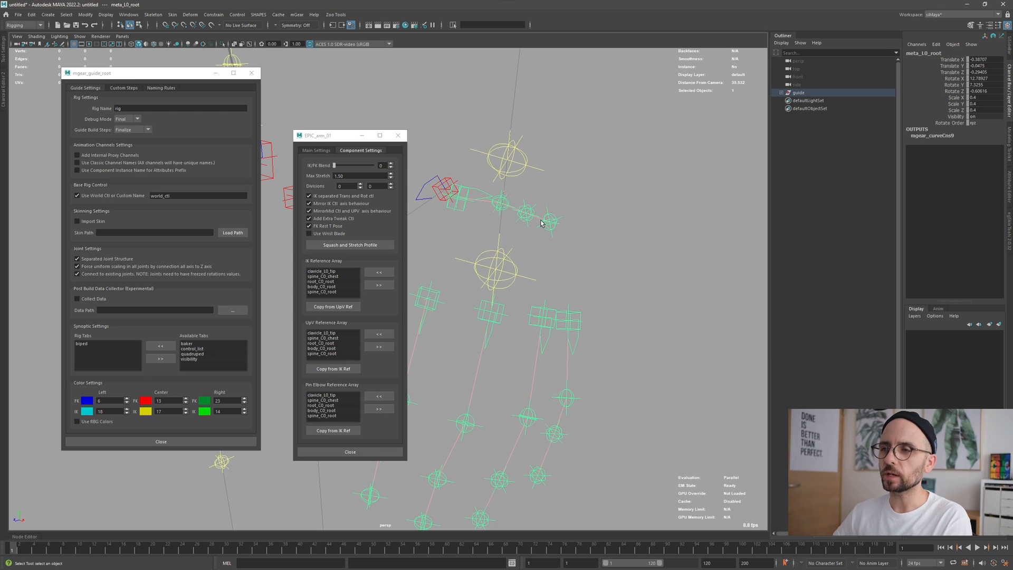
{"action": "mouse_move", "coordinate": [472, 212]}
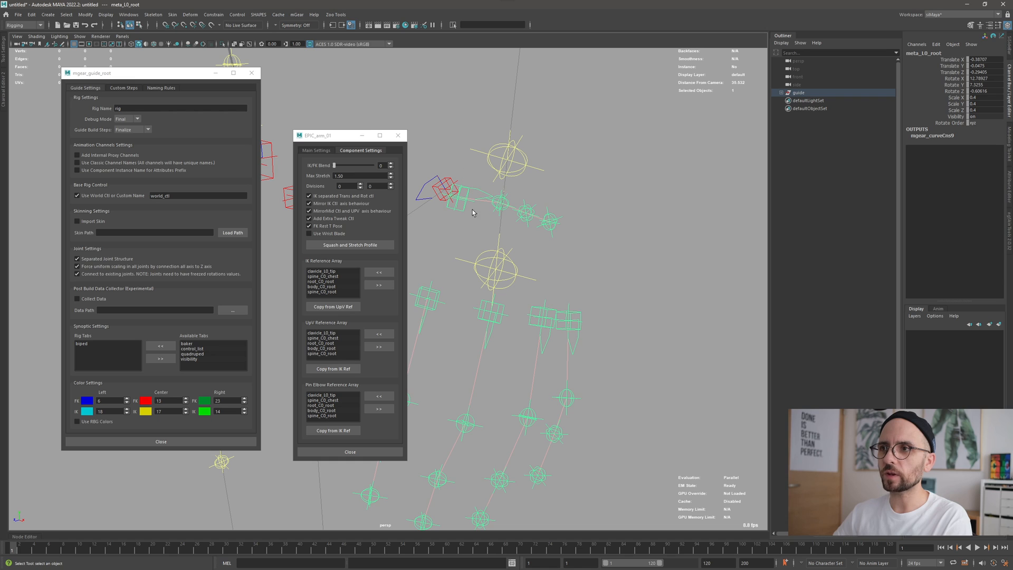
{"action": "mouse_move", "coordinate": [536, 221]}
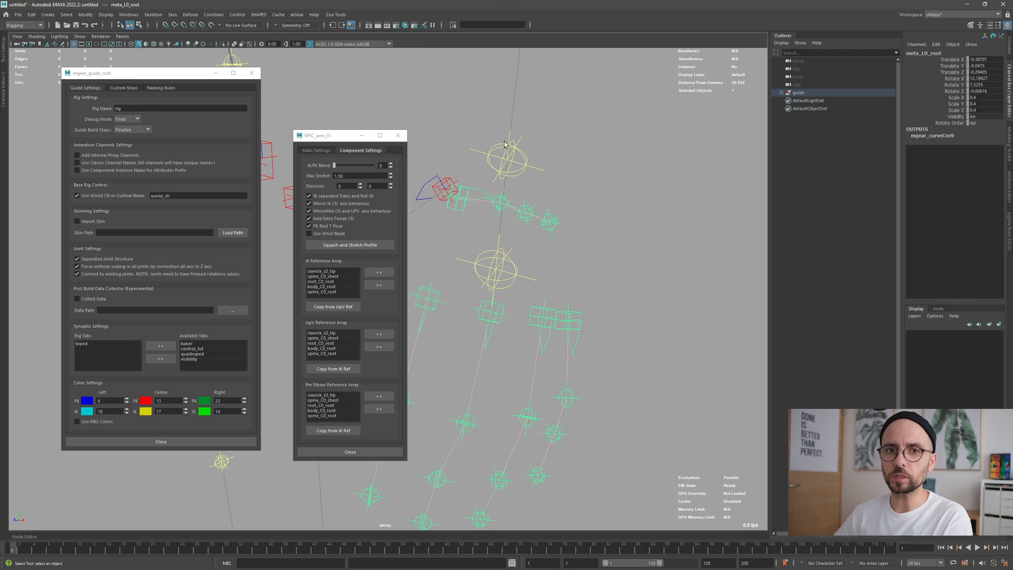
{"action": "mouse_move", "coordinate": [567, 237]}
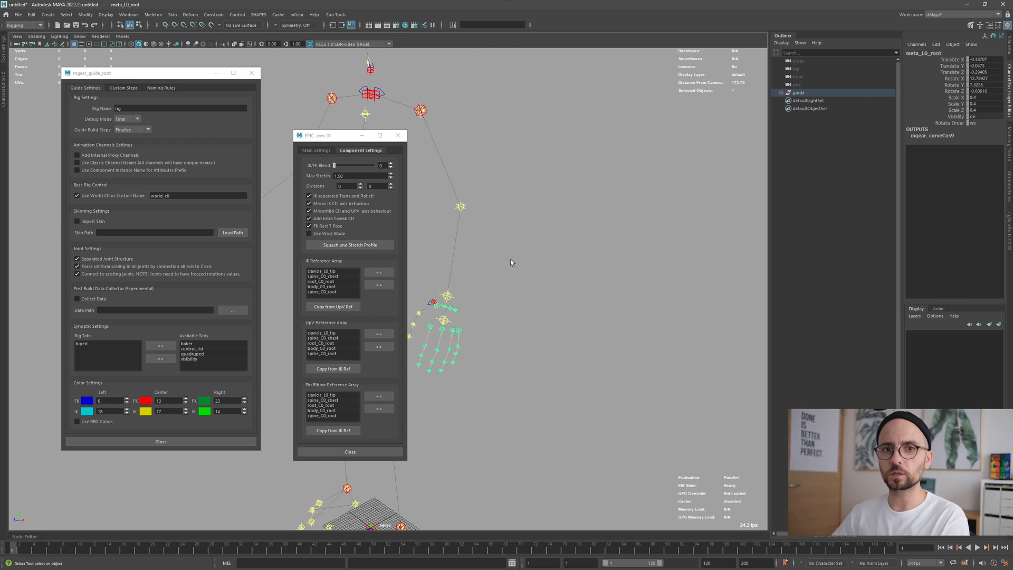
{"action": "mouse_move", "coordinate": [517, 257]}
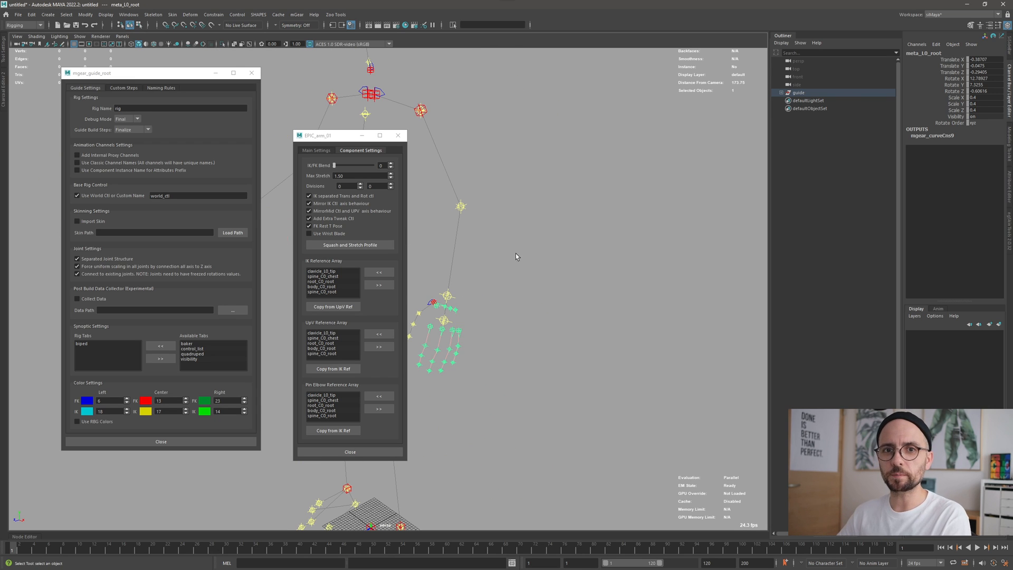